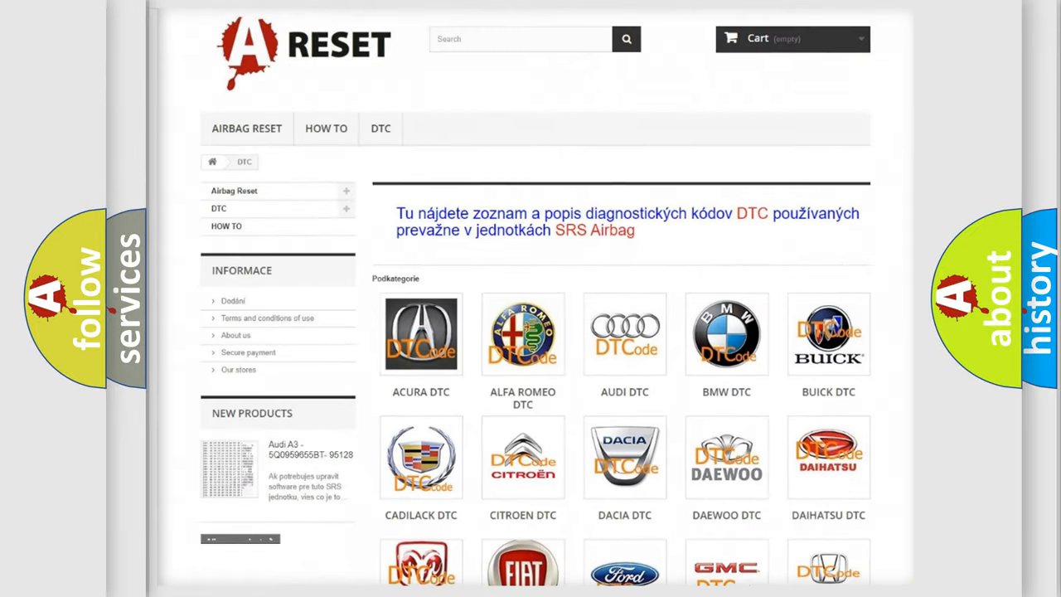
# Open the FORD DTC tile and scroll through its trouble code subcategories and back up
pyautogui.scroll(-3)
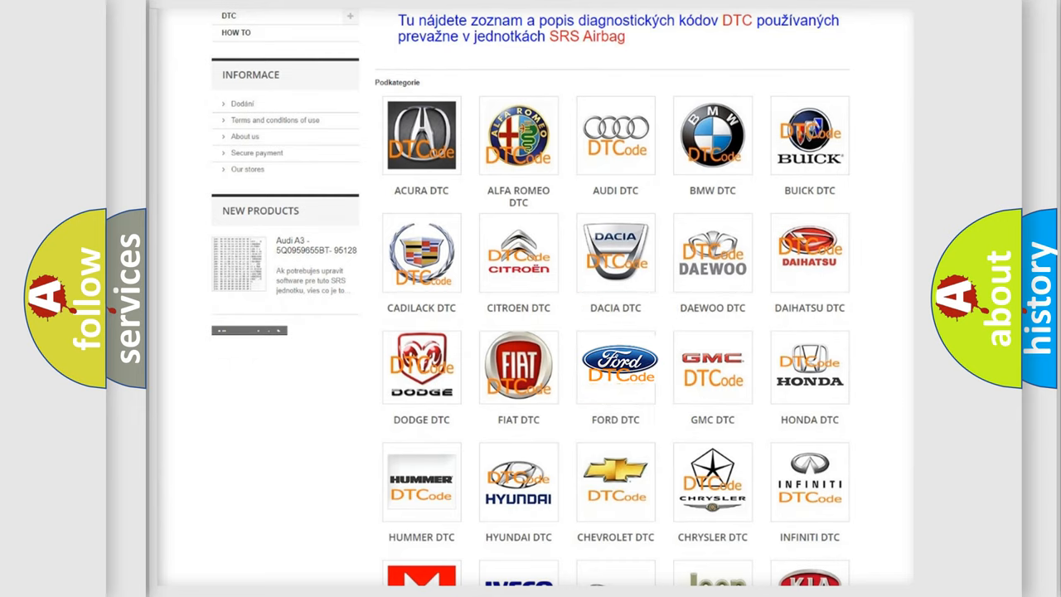
pyautogui.click(615, 366)
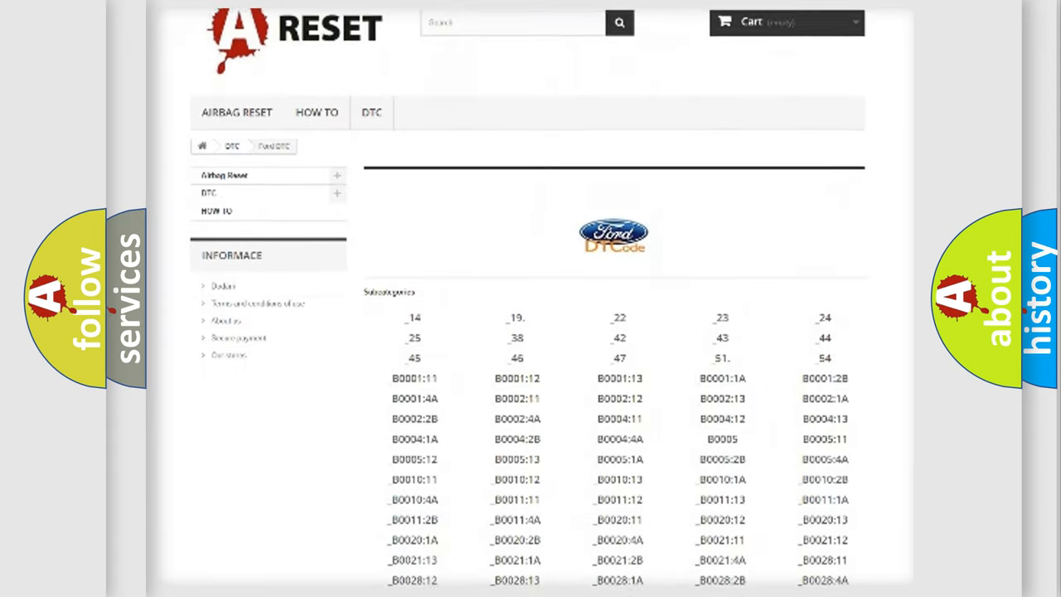
pyautogui.scroll(-3)
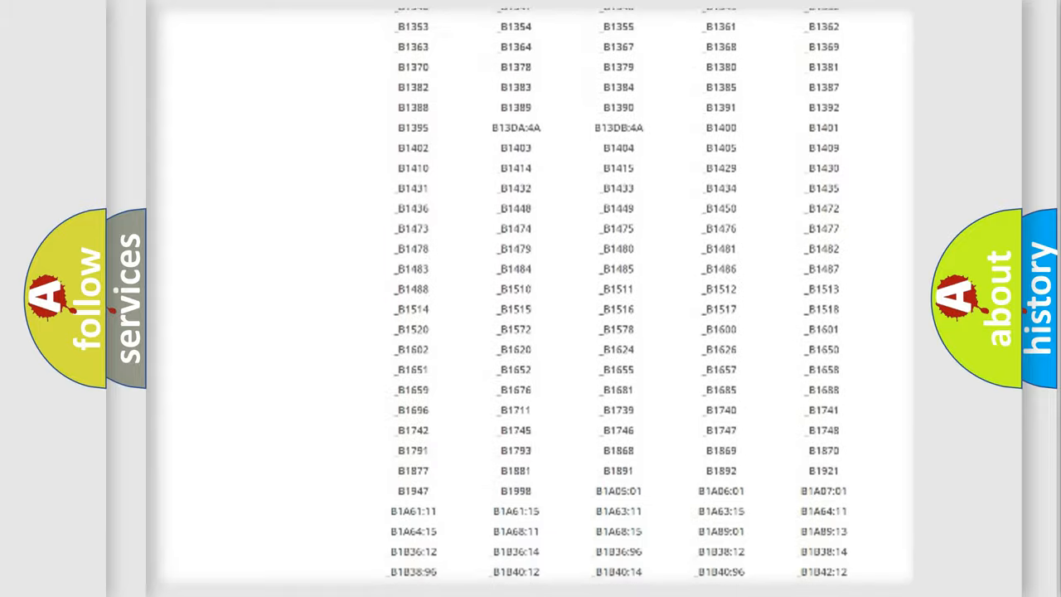
pyautogui.scroll(3)
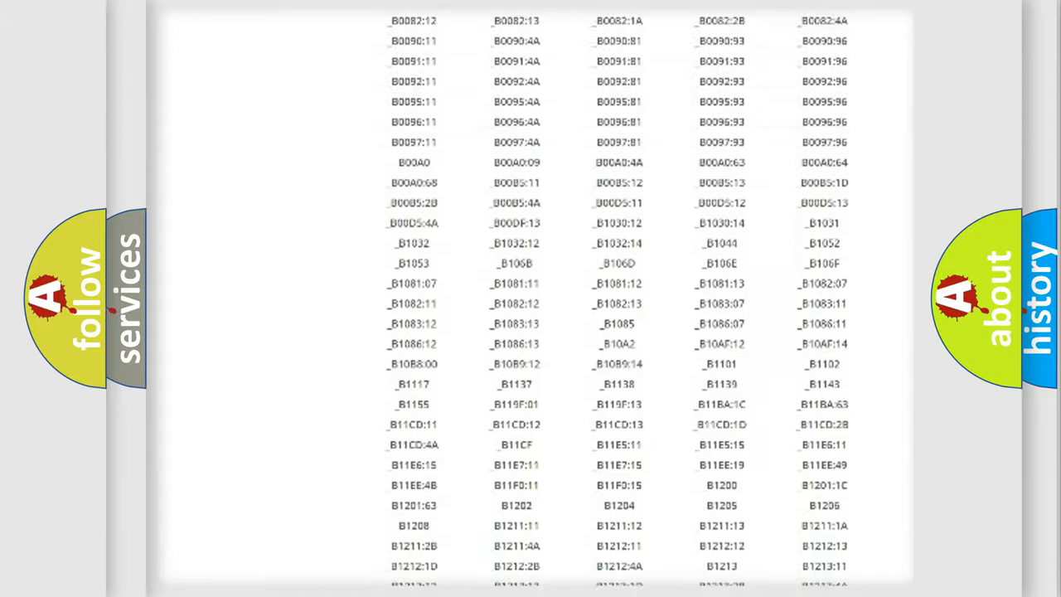
pyautogui.scroll(3)
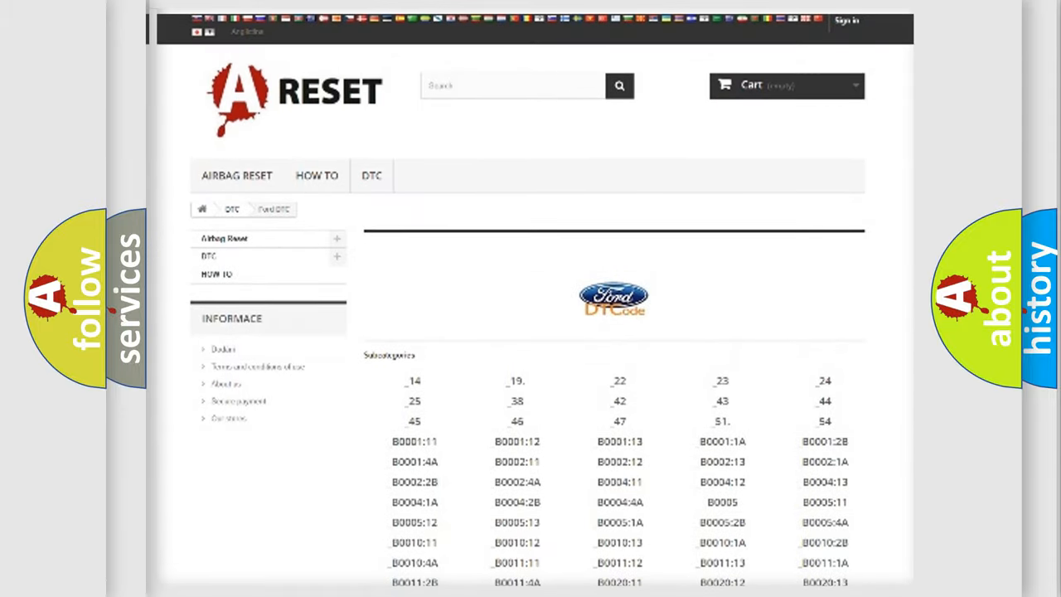